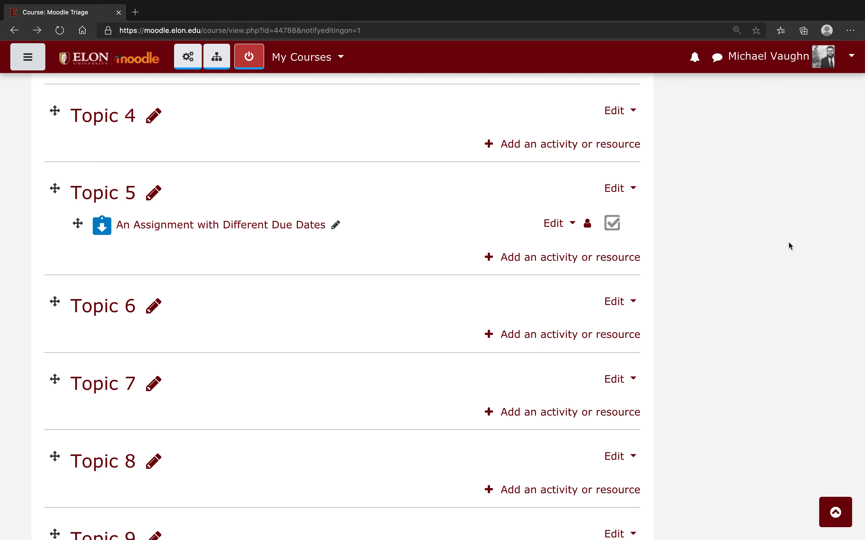
pyautogui.moveTo(546, 215)
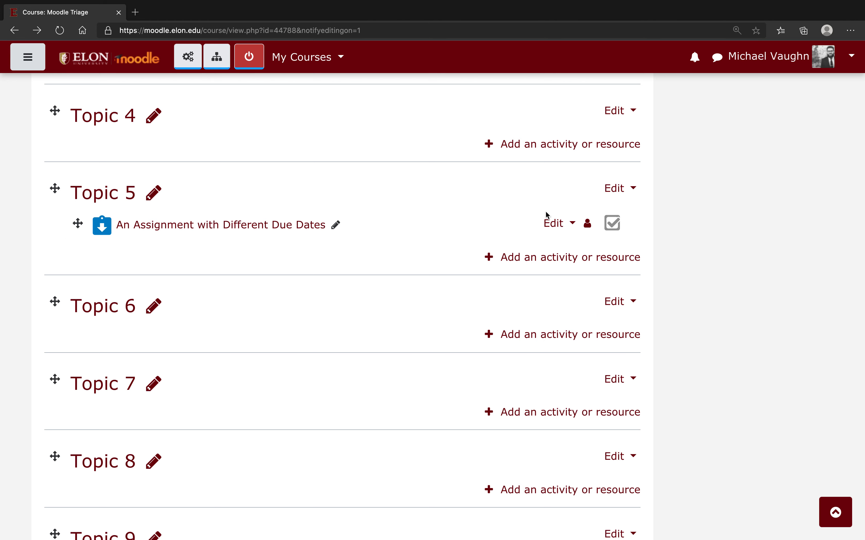
# Step: Bring up the actions menu for 'An Assignment with Different Due Dates' in Topic 5
pyautogui.click(558, 223)
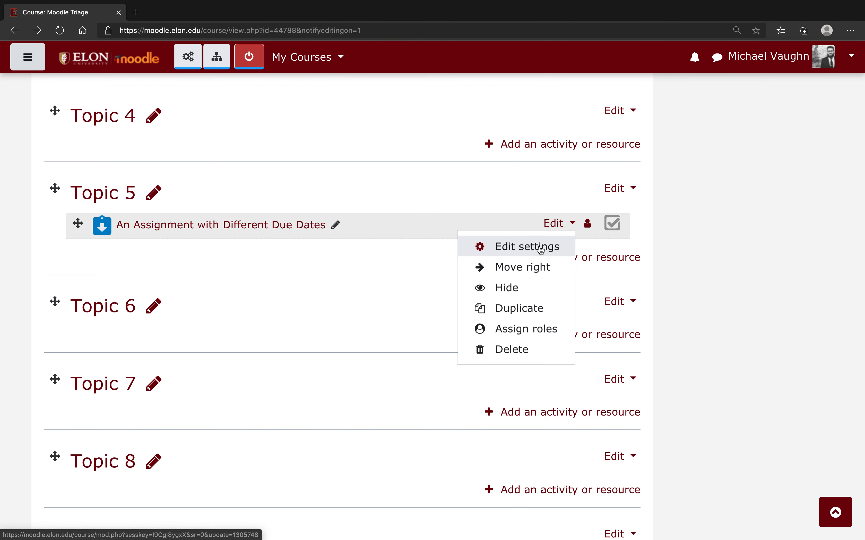
# Step: Enter the assignment's Edit settings form and move down to the collapsed sections
pyautogui.click(528, 246)
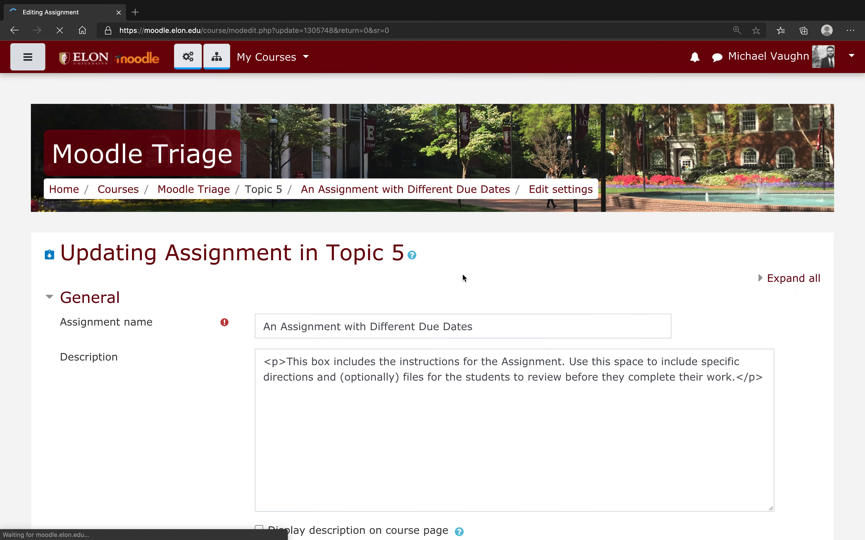
pyautogui.scroll(-3)
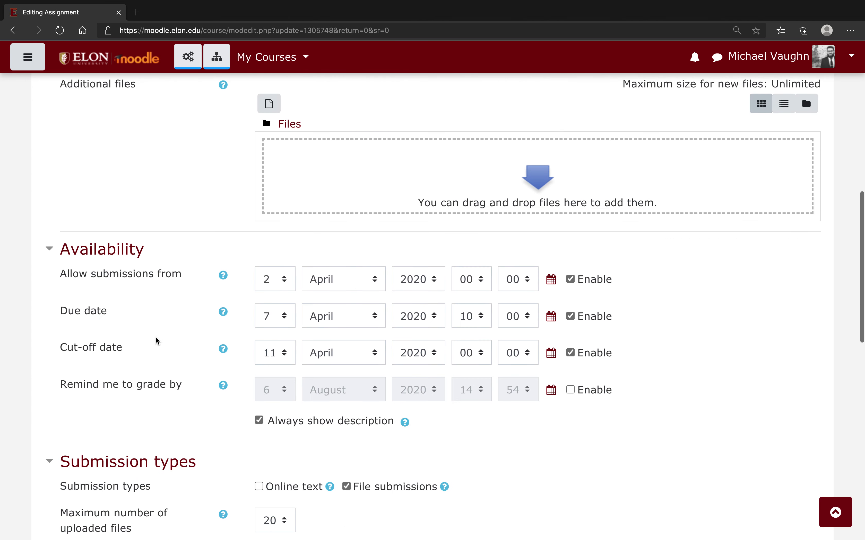
pyautogui.scroll(-3)
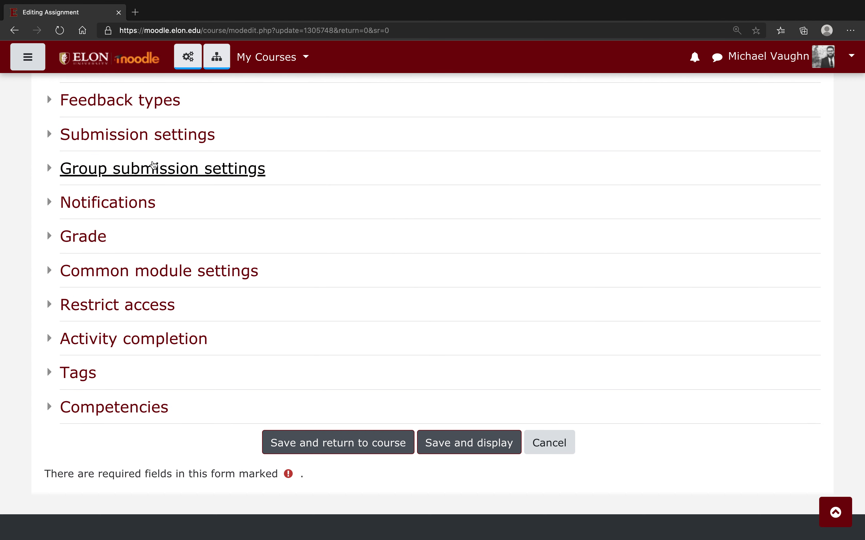
pyautogui.moveTo(110, 171)
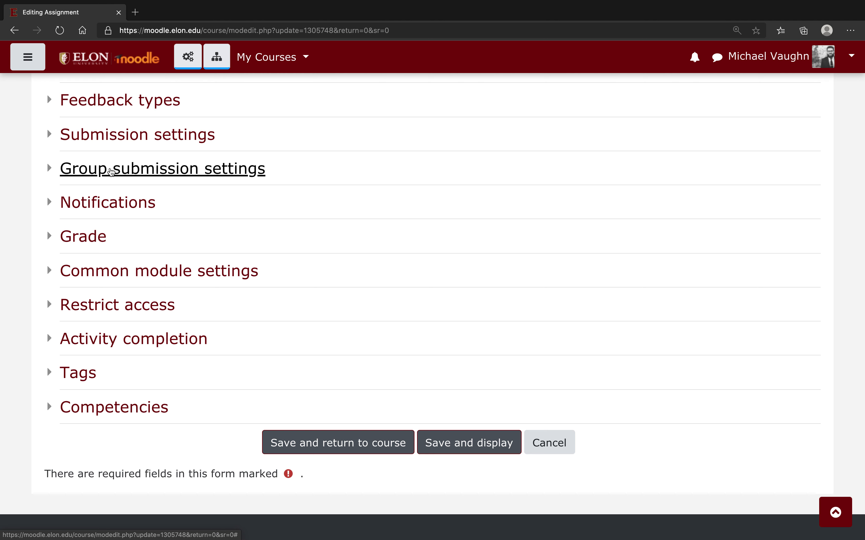
pyautogui.moveTo(175, 254)
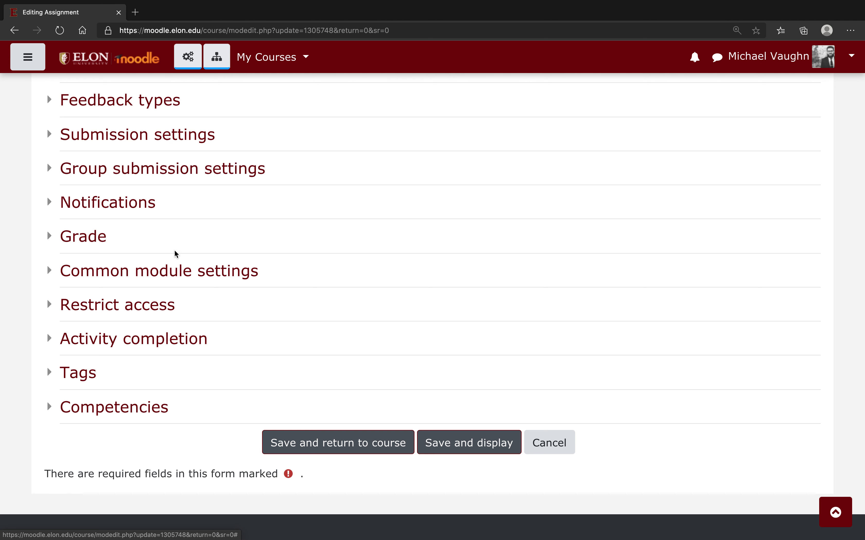
# Step: In Common module settings, set Group mode to Separate groups and Grouping to Full Class
pyautogui.click(158, 271)
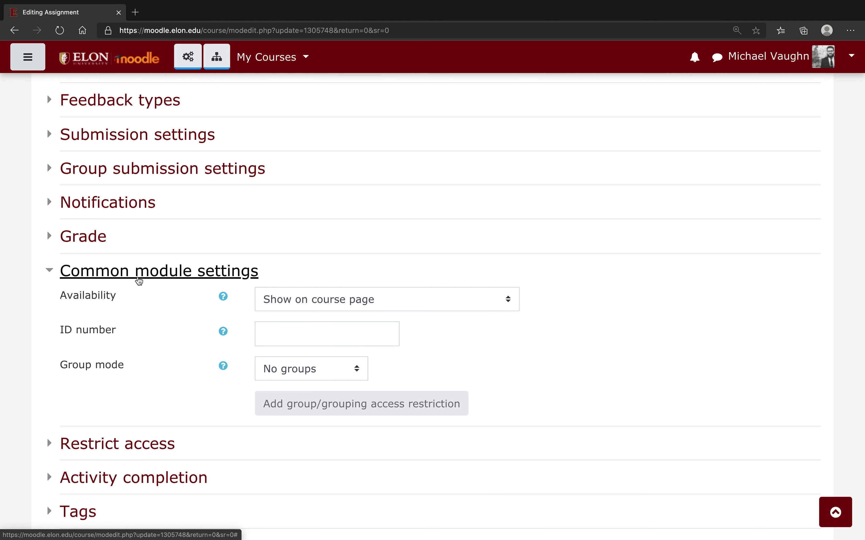
pyautogui.click(311, 369)
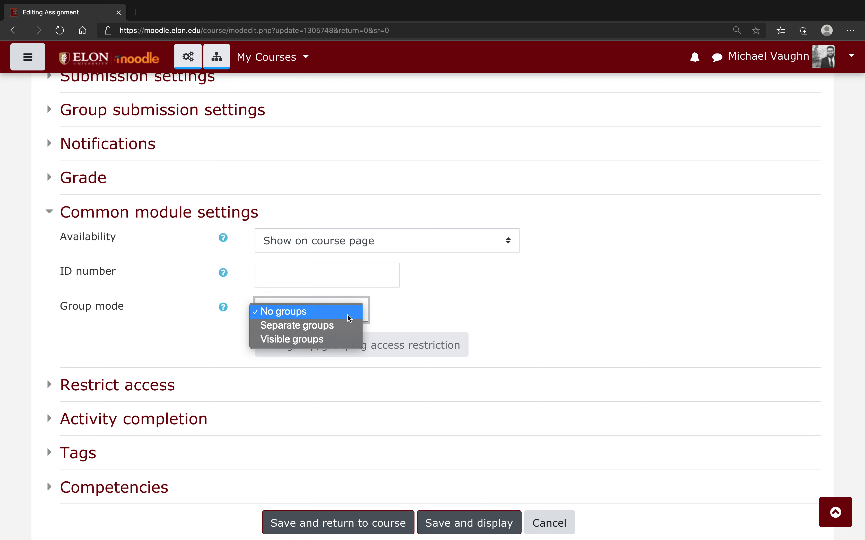
pyautogui.click(296, 326)
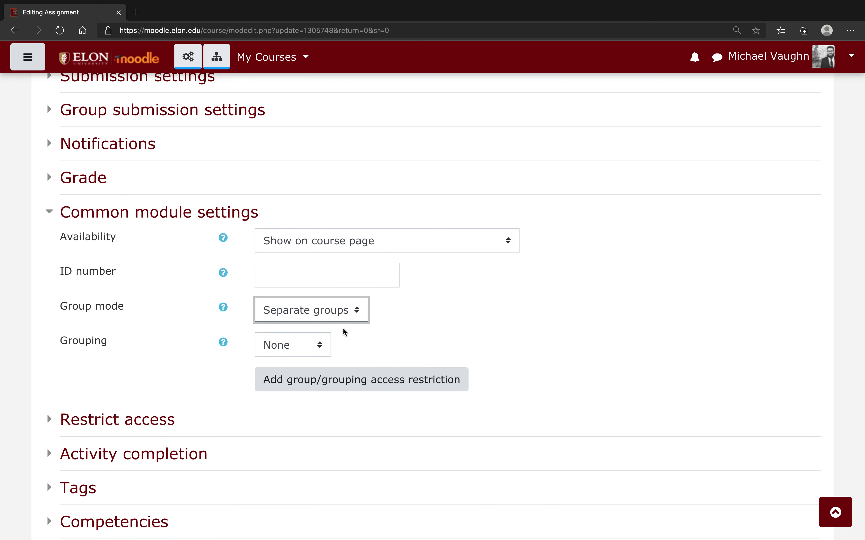
pyautogui.moveTo(414, 307)
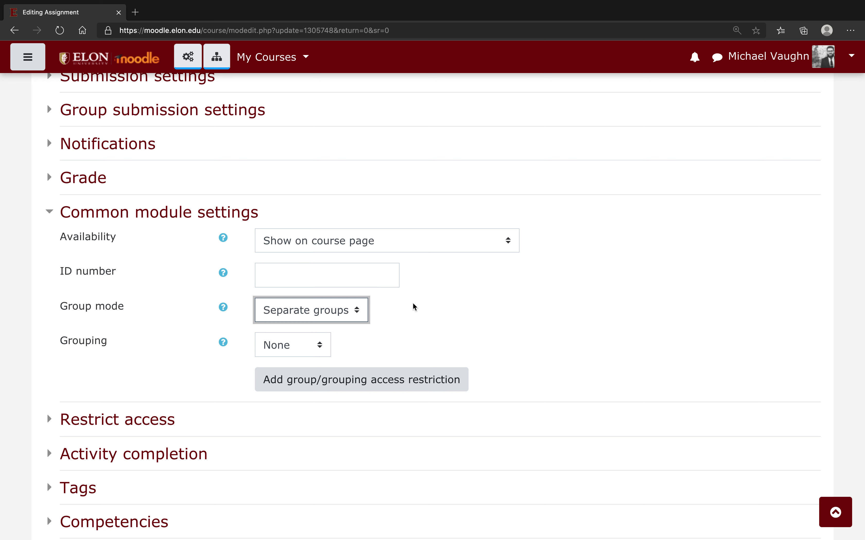
pyautogui.moveTo(252, 358)
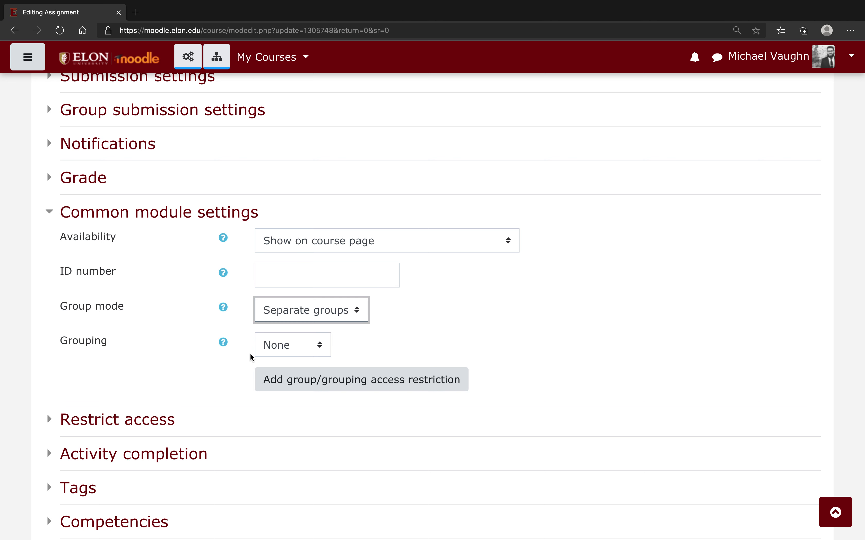
pyautogui.click(292, 345)
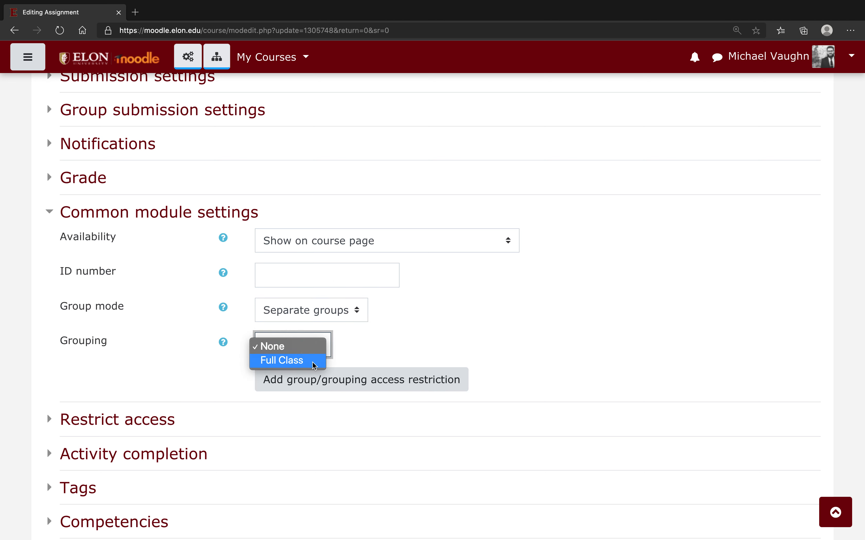
pyautogui.click(281, 360)
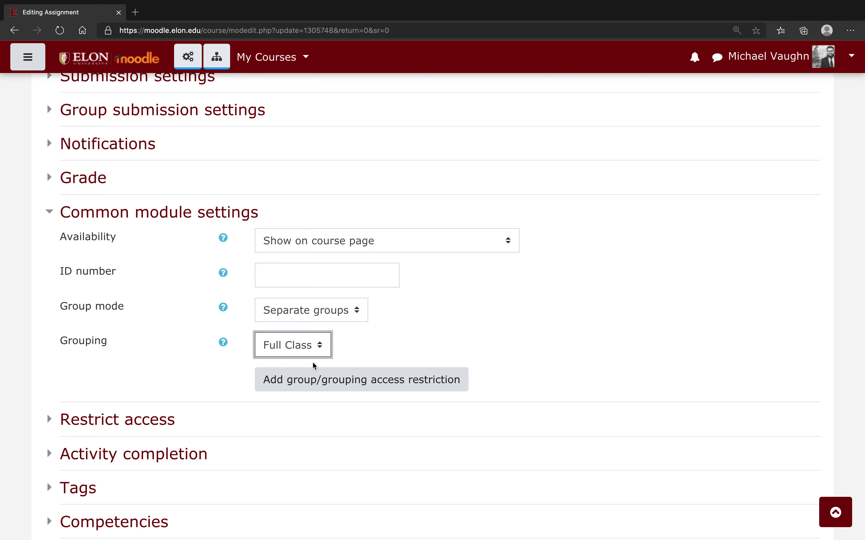
pyautogui.moveTo(195, 336)
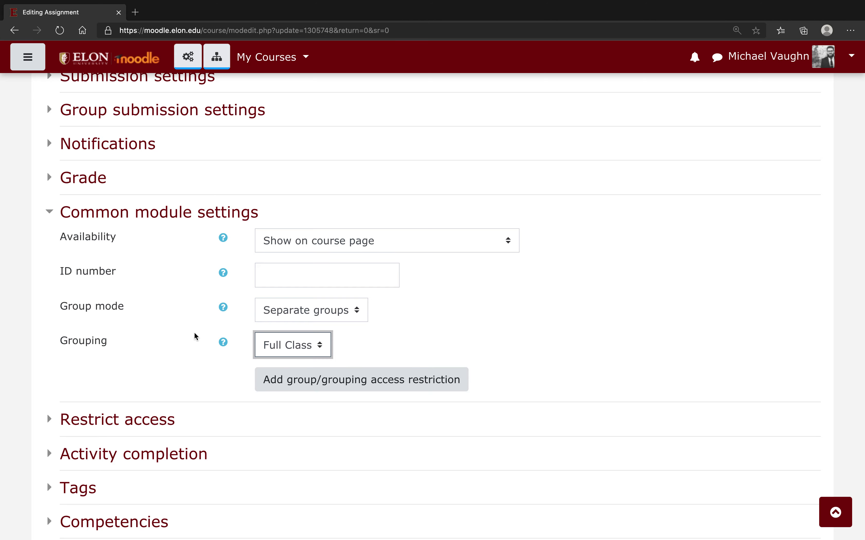
# Step: Save and display the assignment, then go to its Group overrides page from the gear menu
pyautogui.scroll(3)
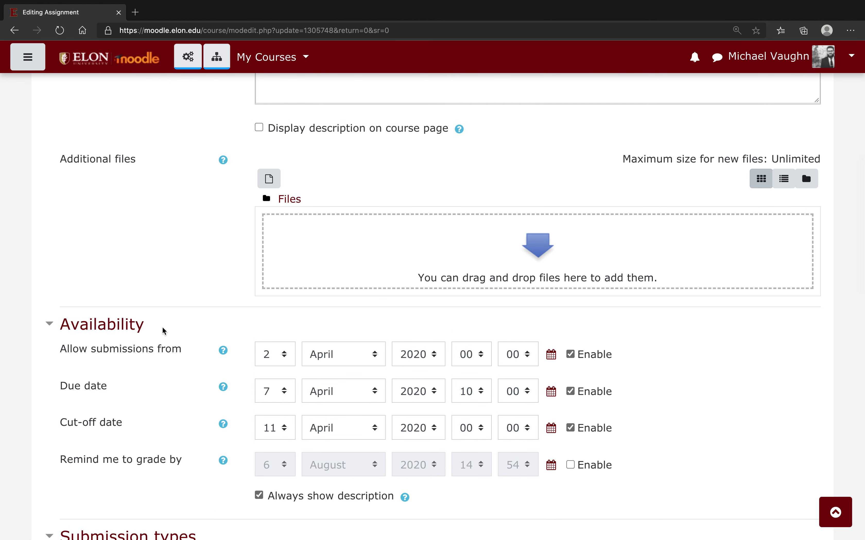
pyautogui.moveTo(705, 386)
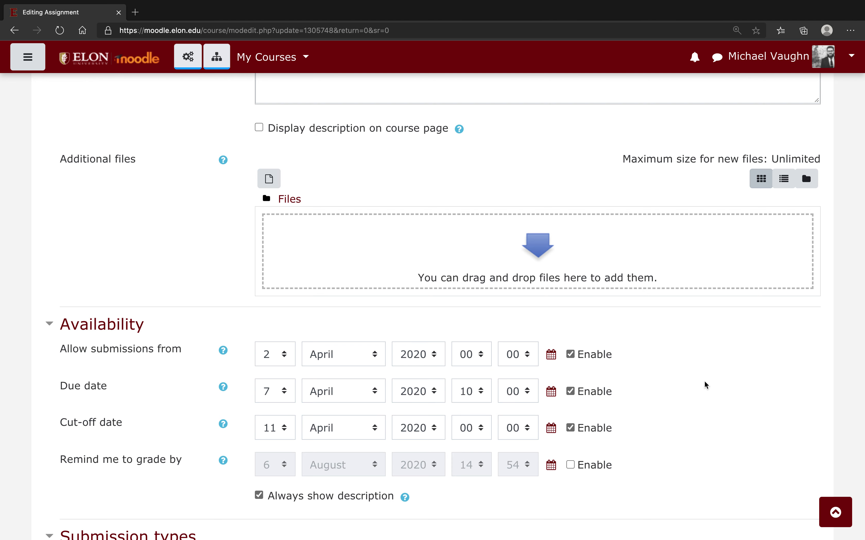
pyautogui.moveTo(590, 373)
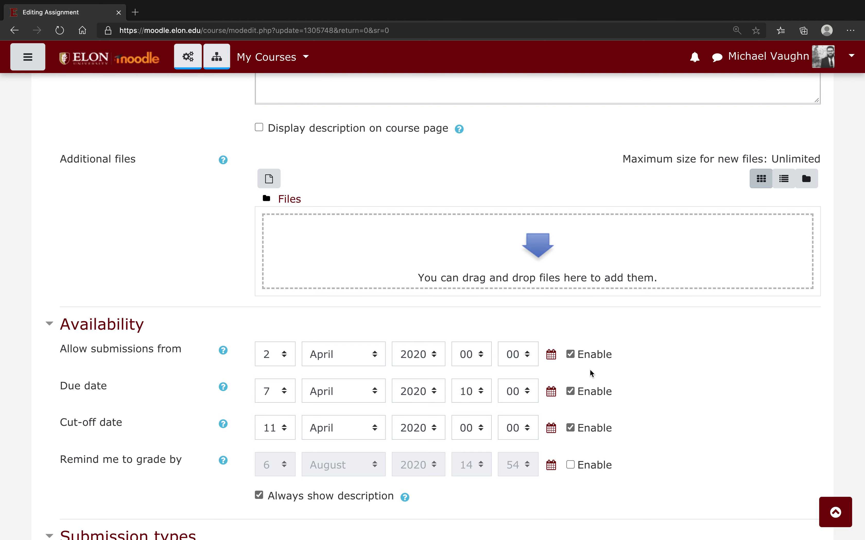
pyautogui.moveTo(223, 367)
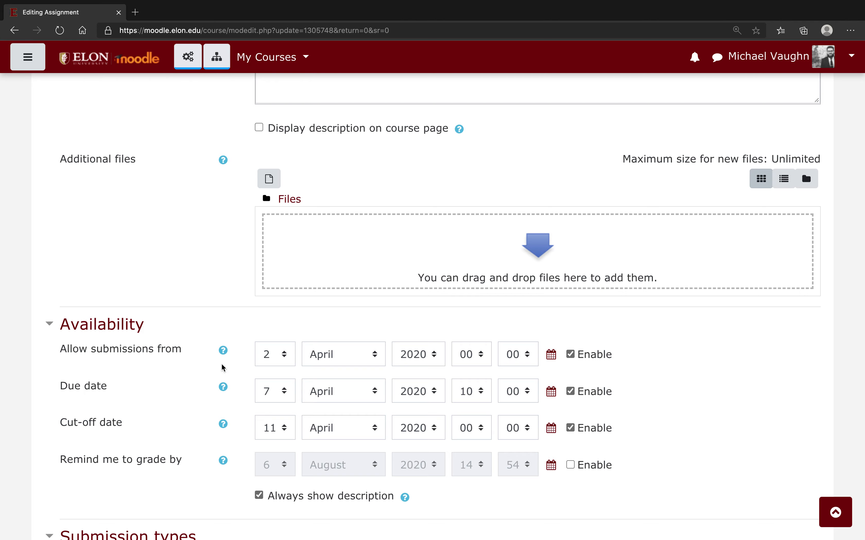
pyautogui.scroll(-3)
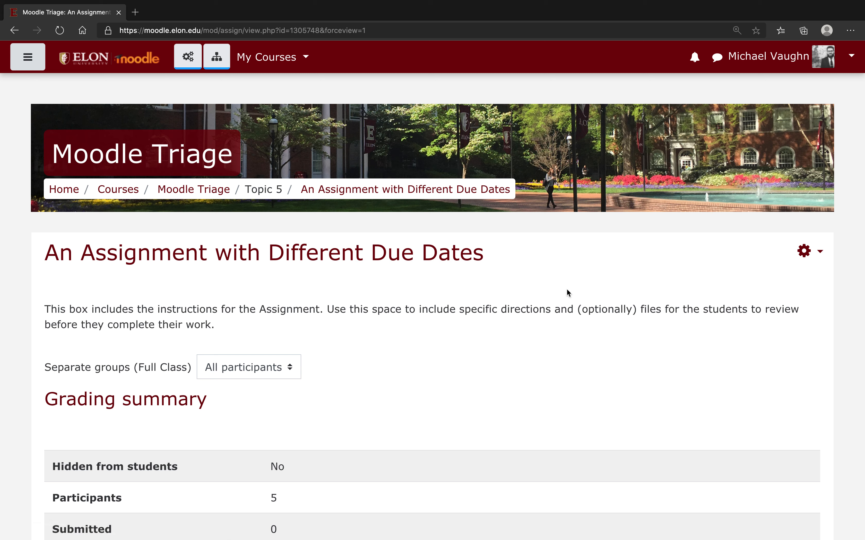
pyautogui.click(806, 251)
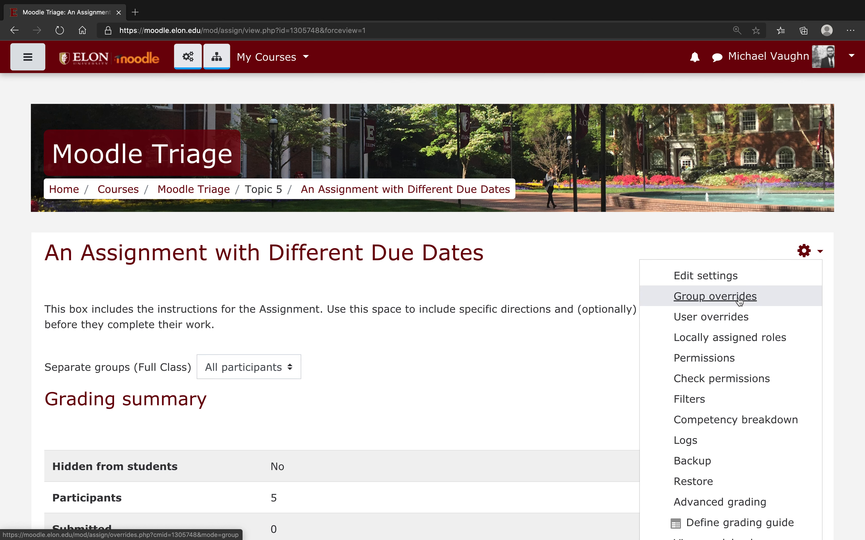
pyautogui.click(715, 296)
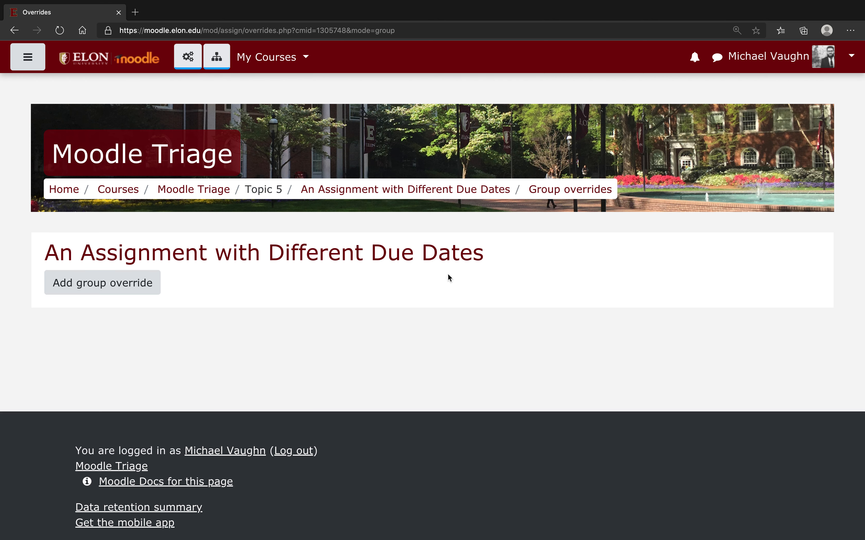
# Step: Add a Thursday group override opening 4 April, due 9 April, cut-off 13 April 2020, and save it
pyautogui.click(101, 283)
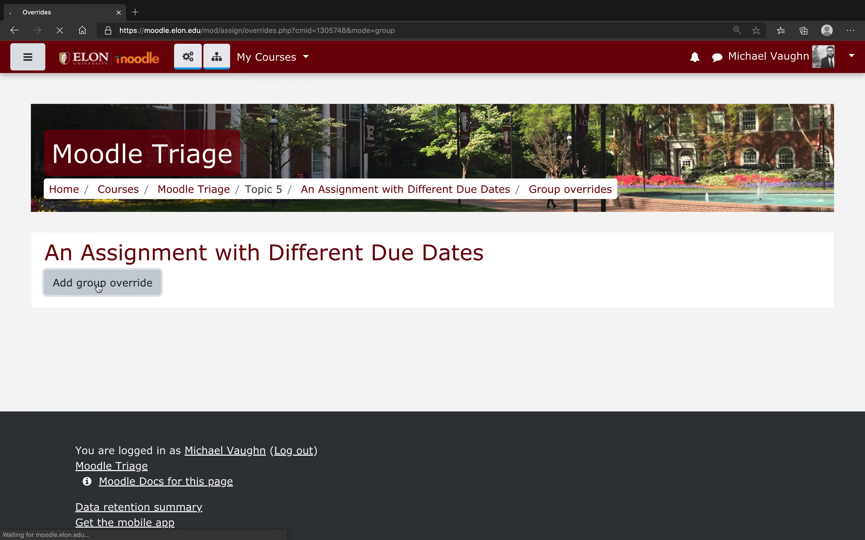
pyautogui.click(101, 283)
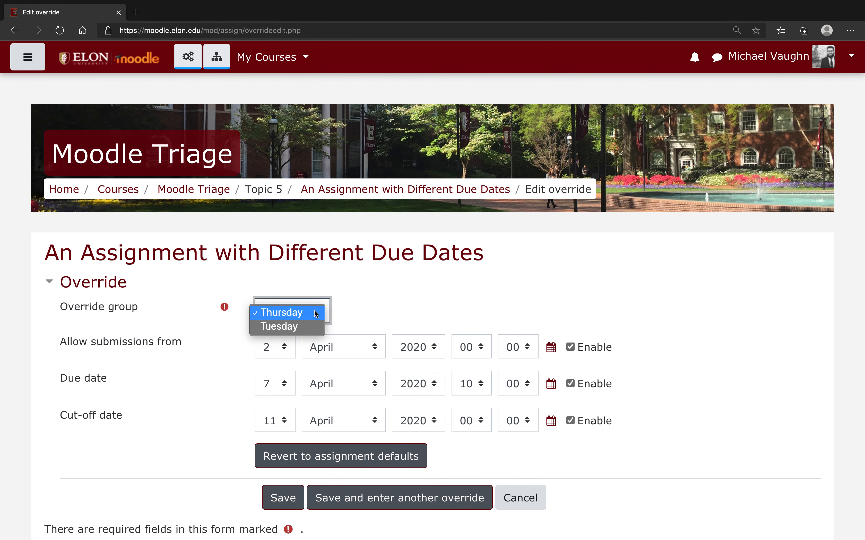
pyautogui.click(275, 347)
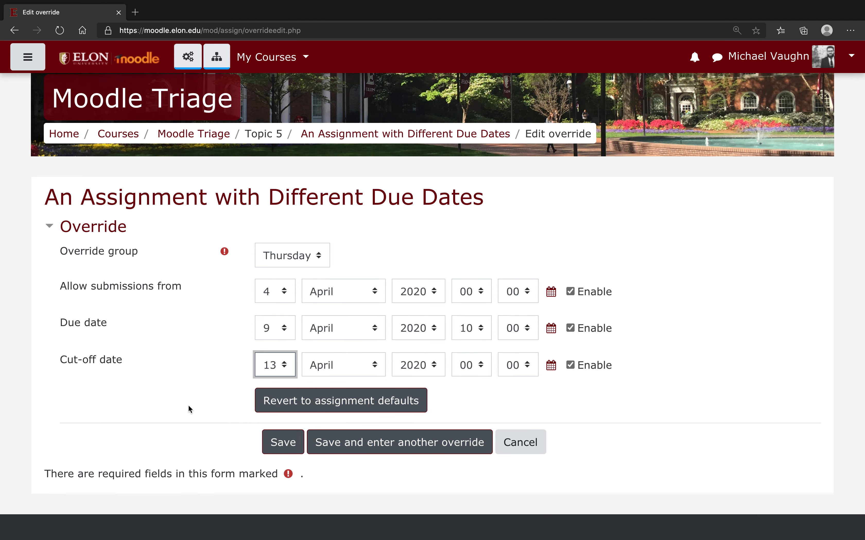
pyautogui.click(282, 442)
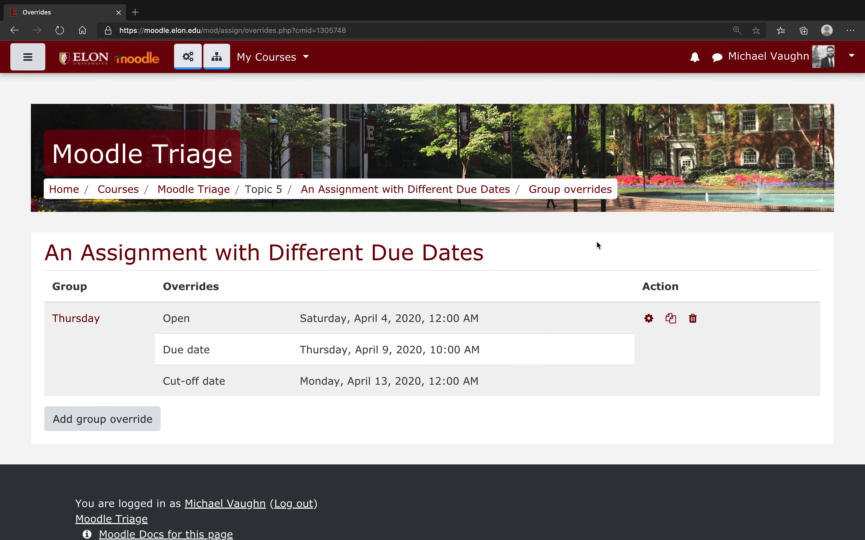
pyautogui.moveTo(556, 268)
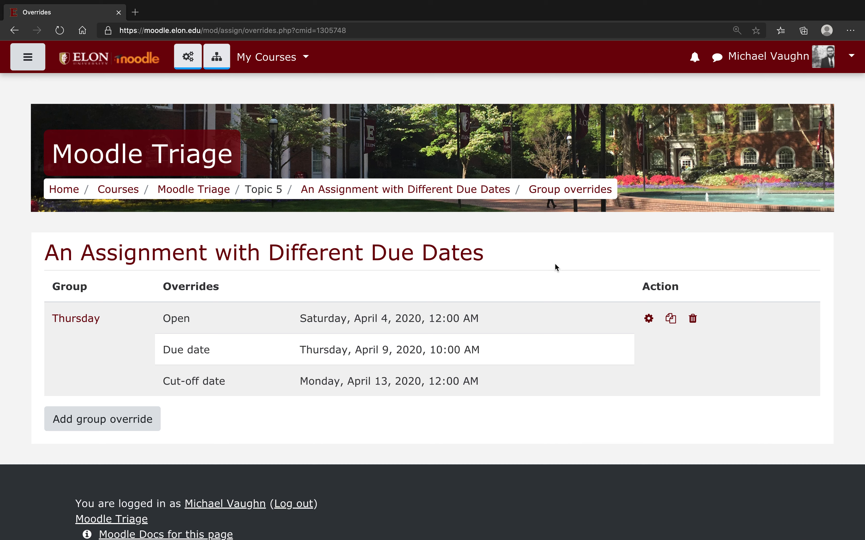
pyautogui.moveTo(53, 454)
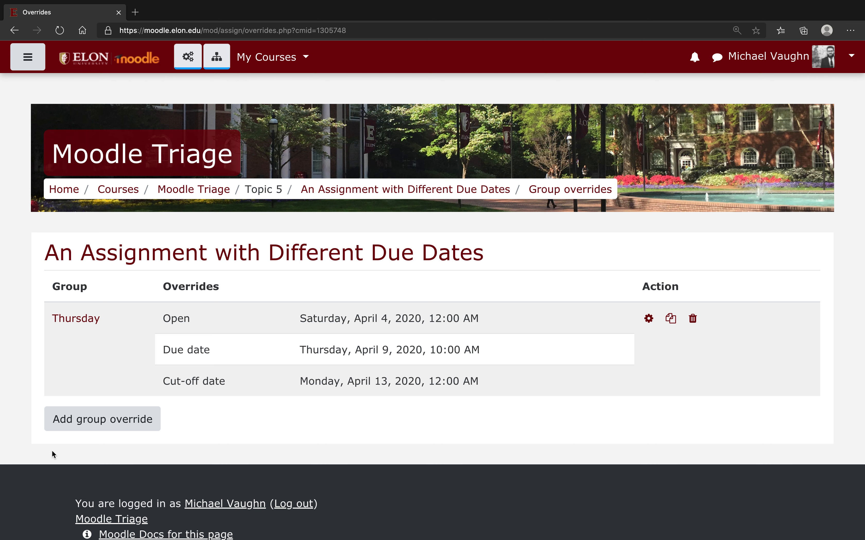
# Step: Start another group override from the overrides table
pyautogui.click(648, 318)
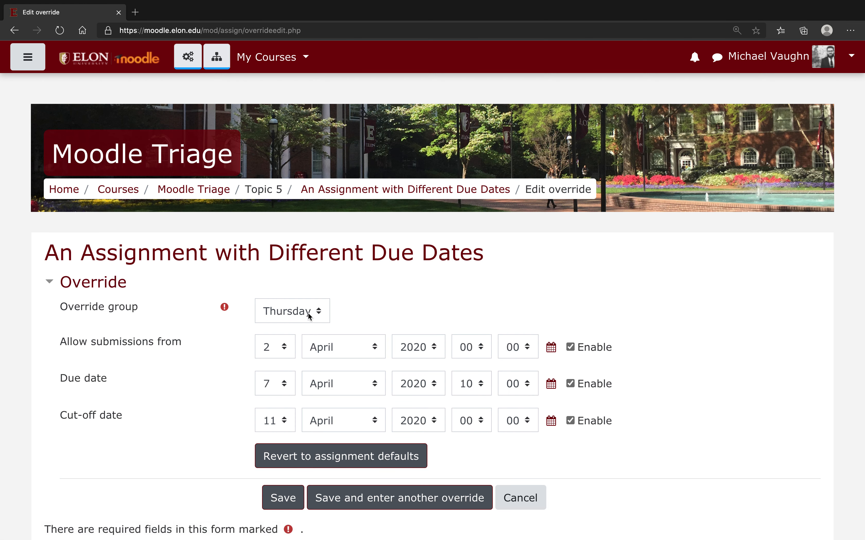